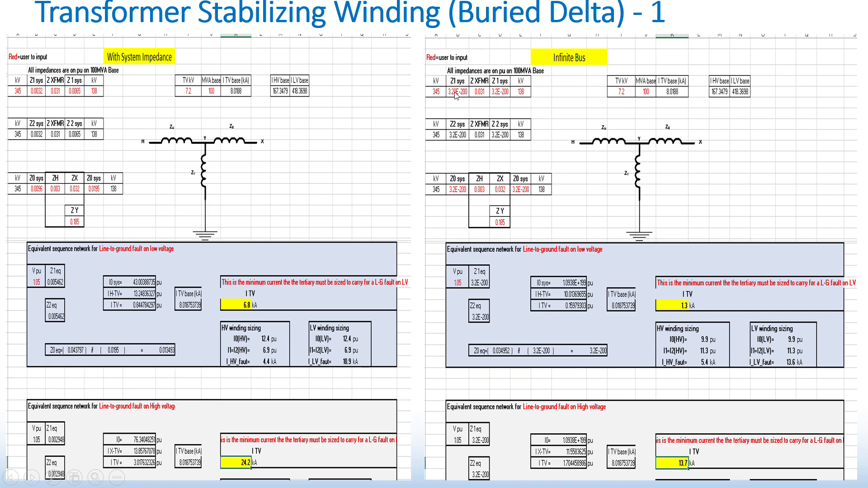
mouse_move(719, 344)
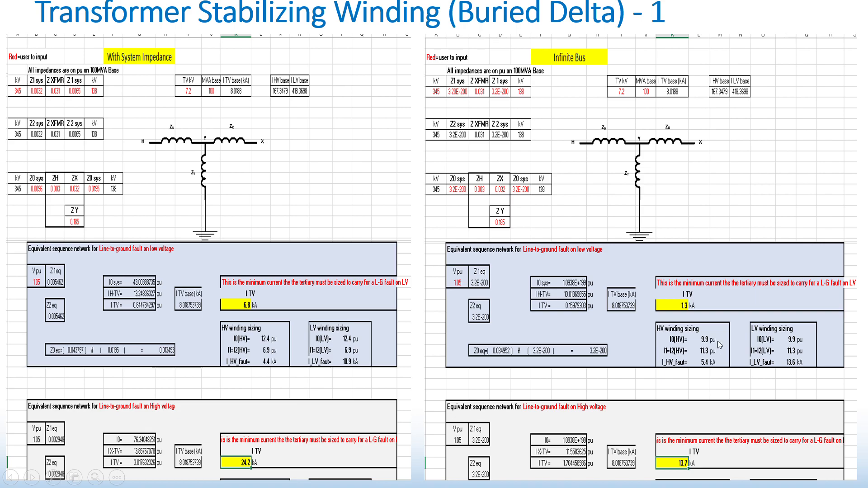
mouse_move(760, 455)
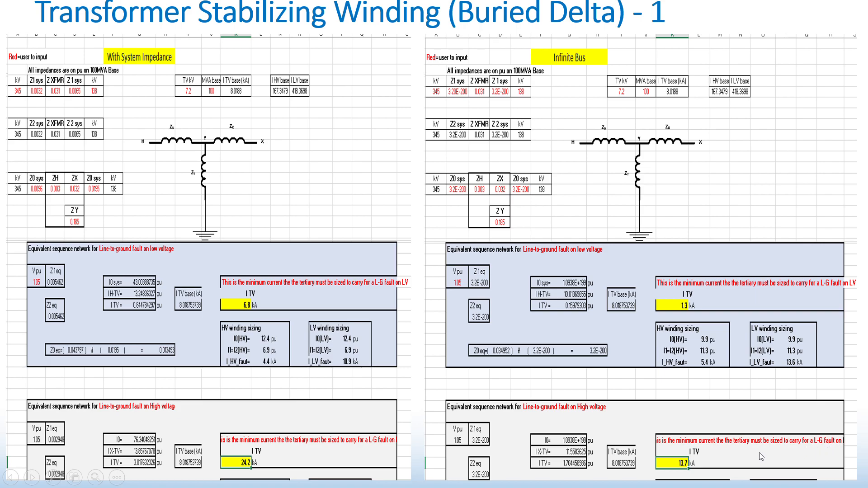